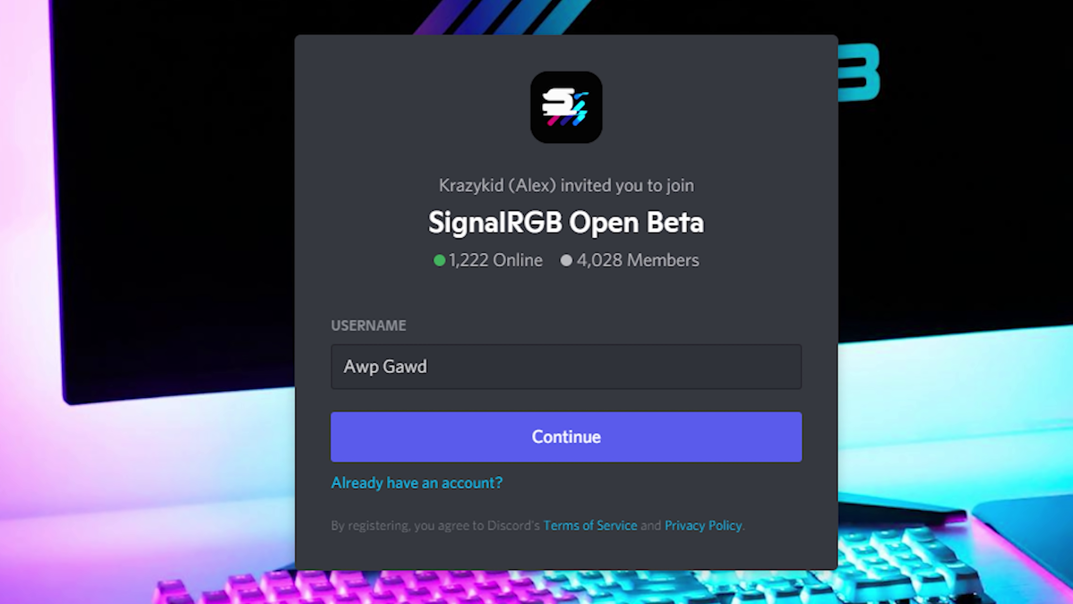
Browse the idle effects grid down to later effects such as Frost and Christmas Tree.
{"action": "left_click", "coordinate": [566, 437]}
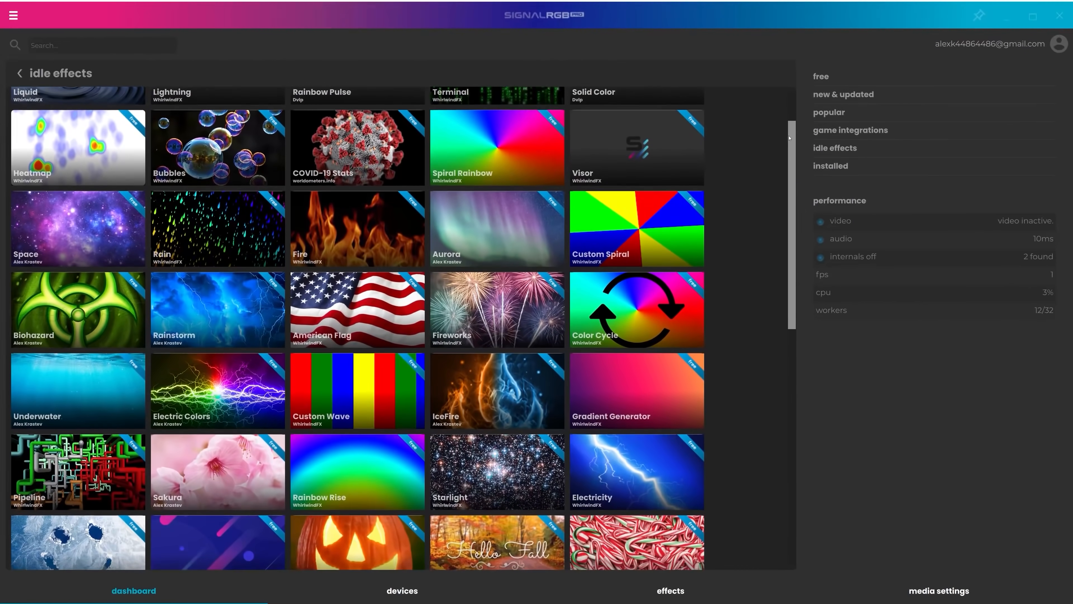
{"action": "scroll", "scroll_direction": "down", "scroll_amount": 3}
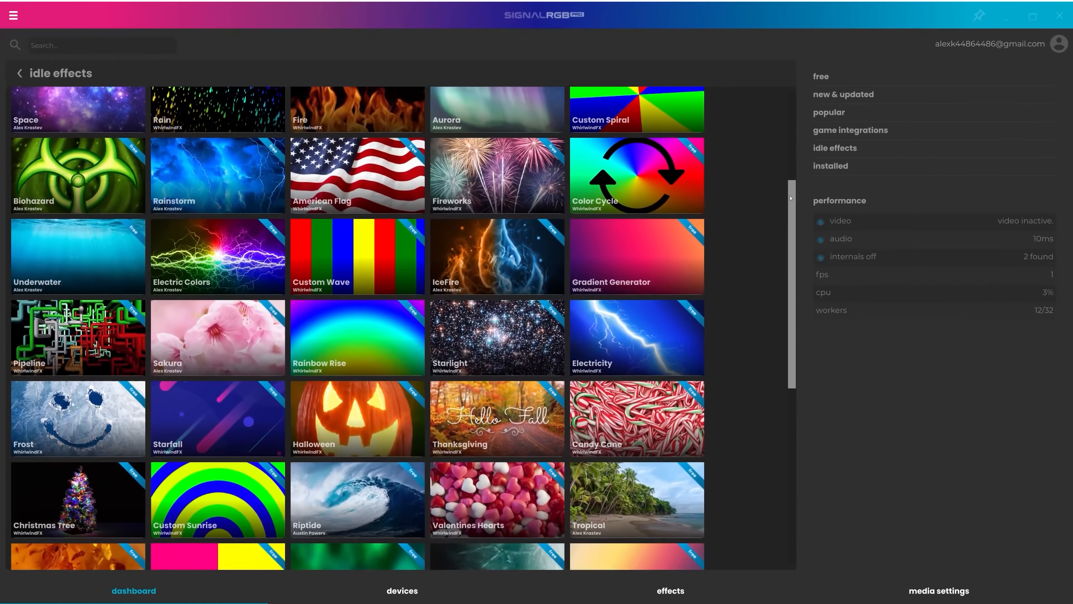
{"action": "scroll", "scroll_direction": "down", "scroll_amount": 3}
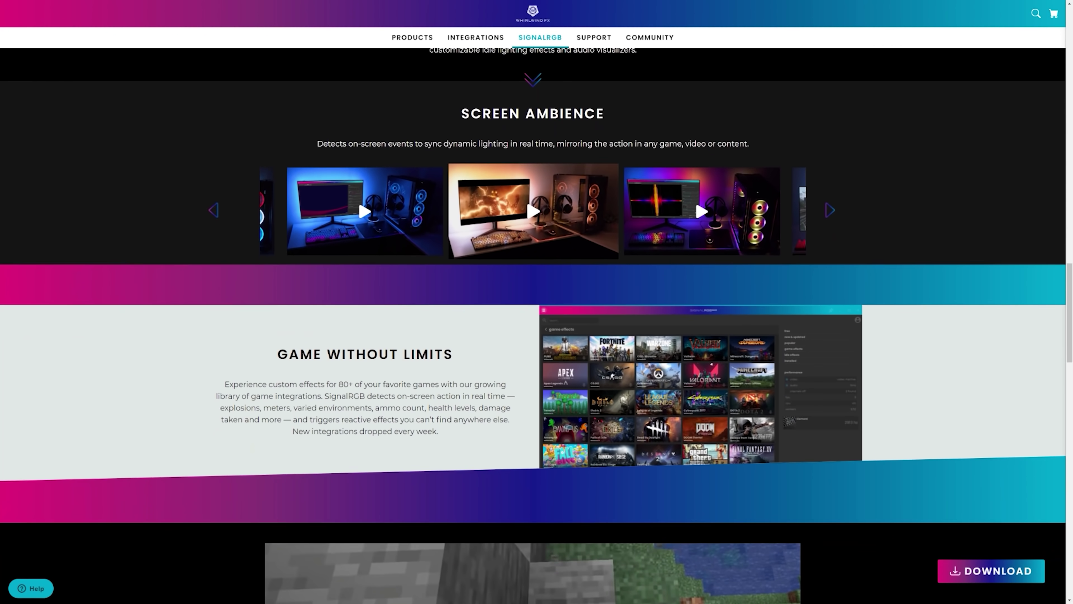
Scroll the product page from Screen Ambience down to the Game Without Limits section.
{"action": "scroll", "scroll_direction": "down", "scroll_amount": 3}
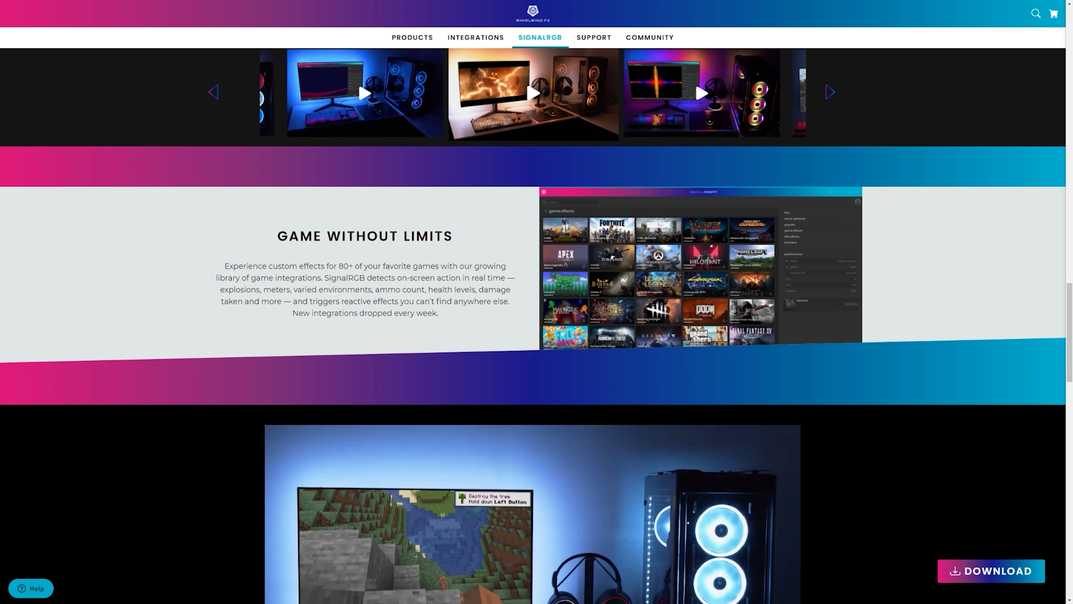
{"action": "scroll", "scroll_direction": "down", "scroll_amount": 3}
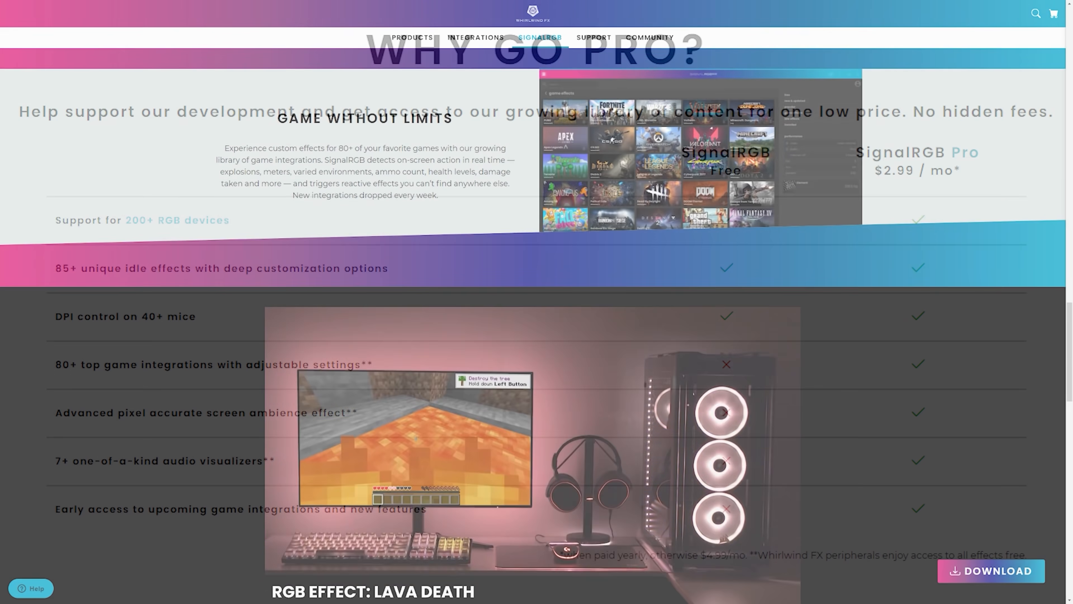